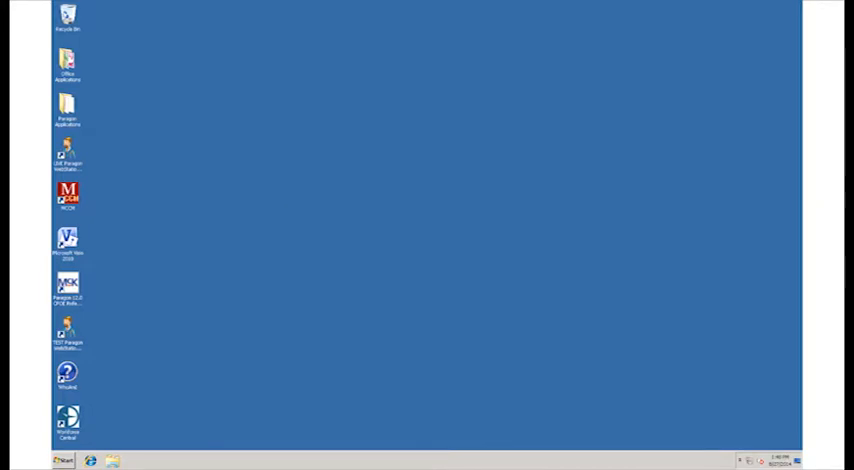
# Step: Launch Paragon Clinical CareStation from the Paragon applications folder
pyautogui.click(66, 108)
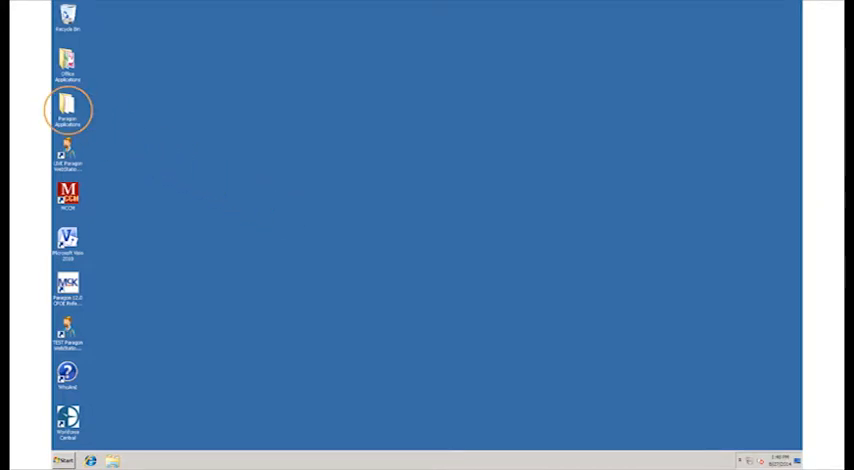
pyautogui.doubleClick(68, 104)
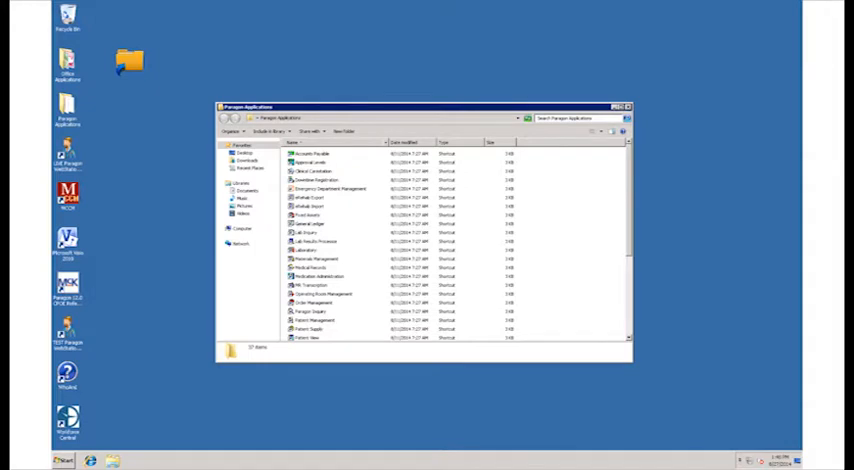
pyautogui.click(624, 100)
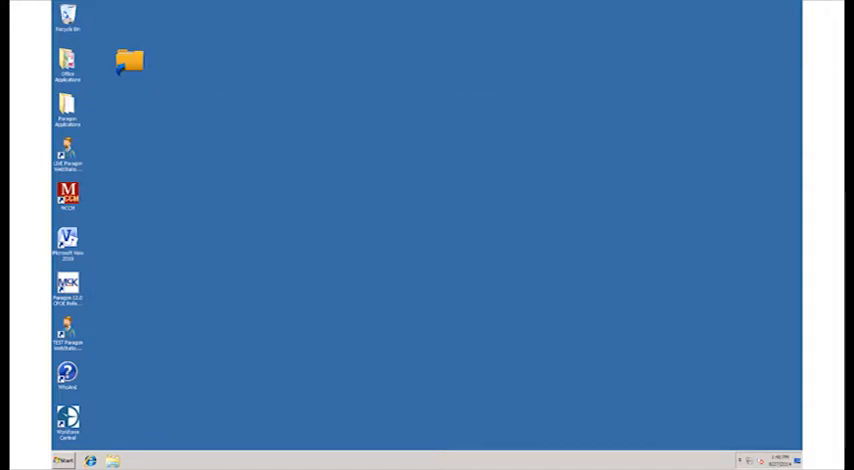
pyautogui.click(132, 62)
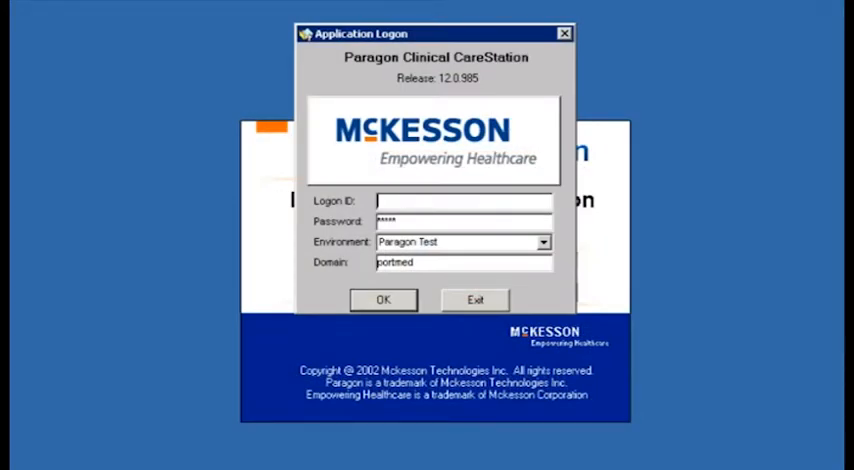
pyautogui.write('kevin.robinson')
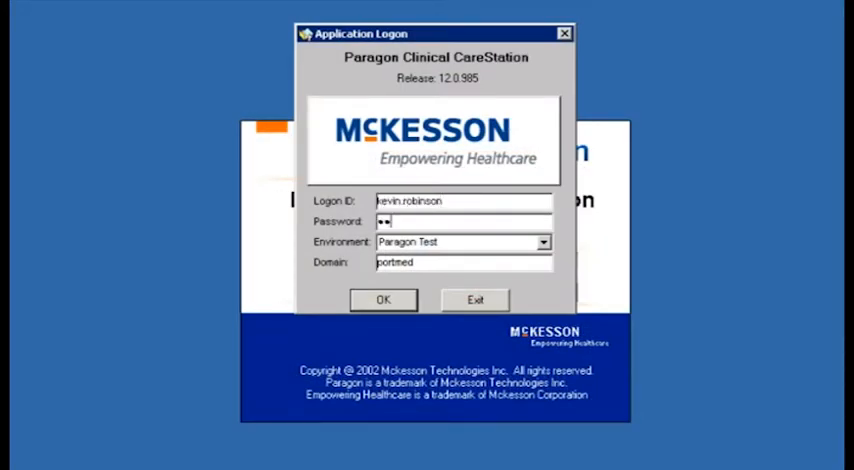
pyautogui.click(384, 300)
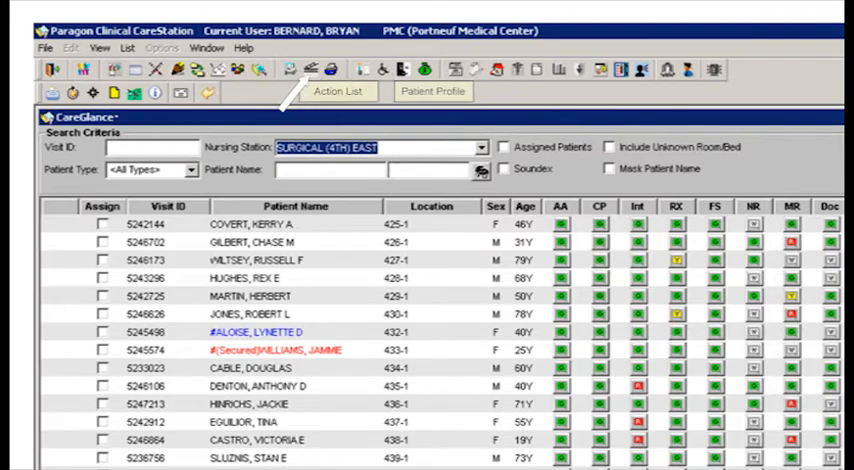
pyautogui.moveTo(136, 96)
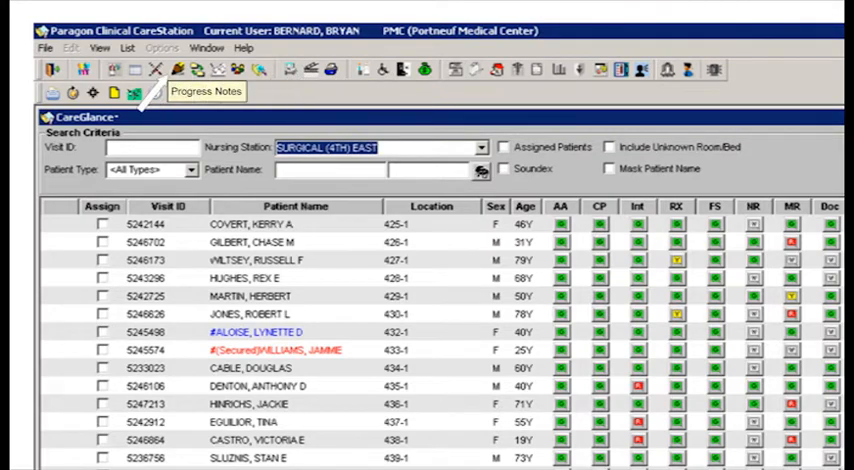